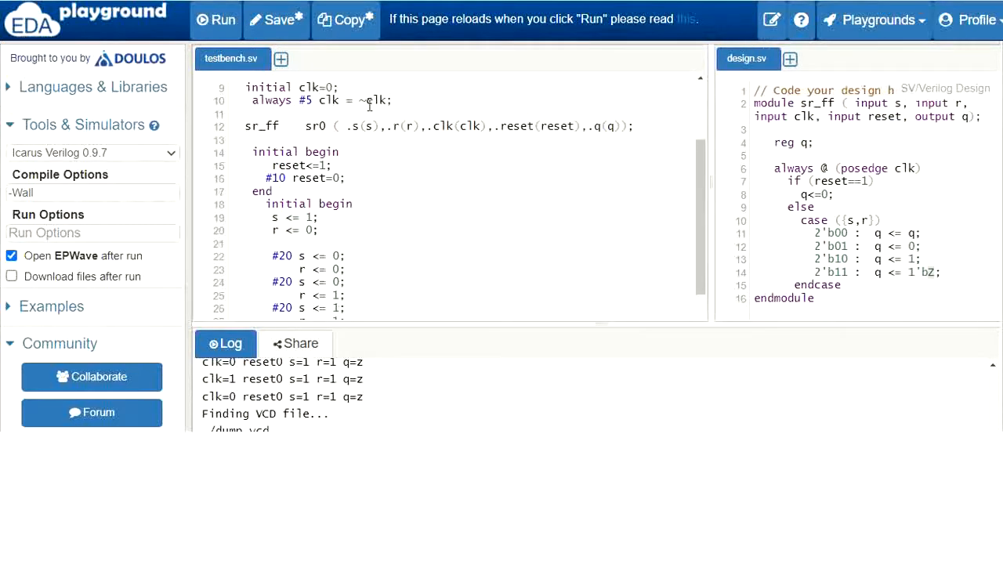
Check the testbench.sv stimulus, then run the SR flip-flop simulation with EPWave opening afterwards
{"action": "scroll", "scroll_direction": "up", "scroll_amount": 3}
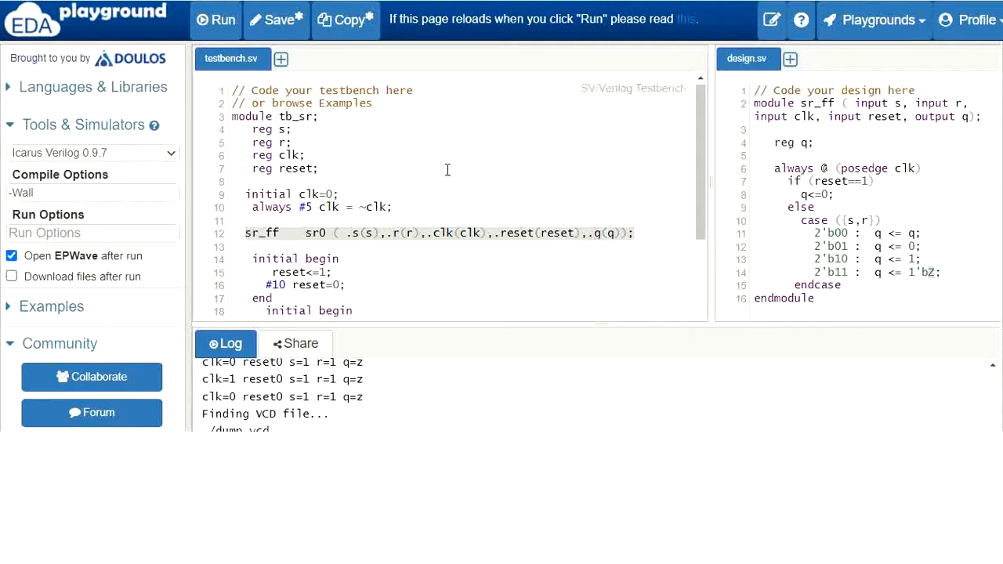
{"action": "scroll", "scroll_direction": "down", "scroll_amount": 3}
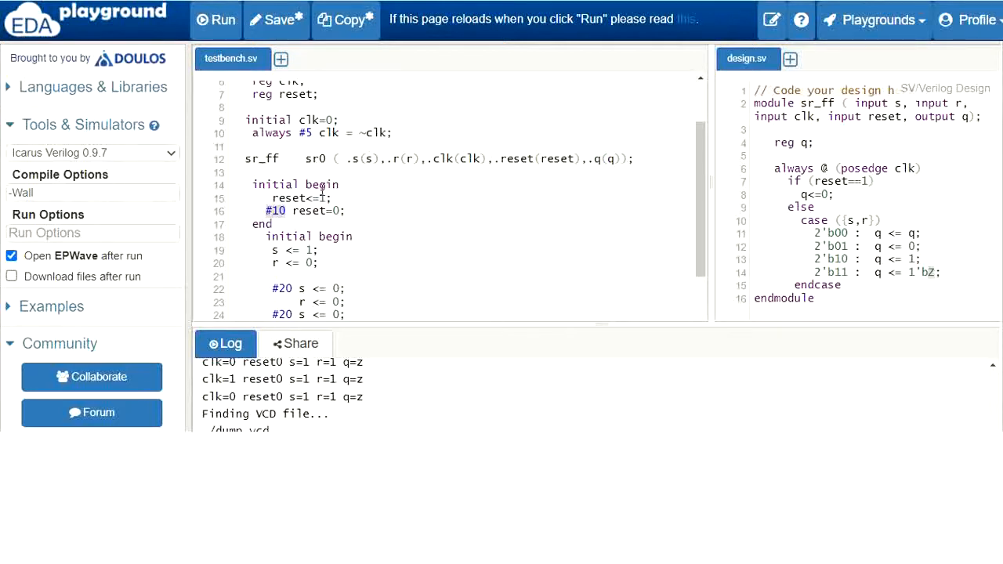
{"action": "scroll", "scroll_direction": "down", "scroll_amount": 3}
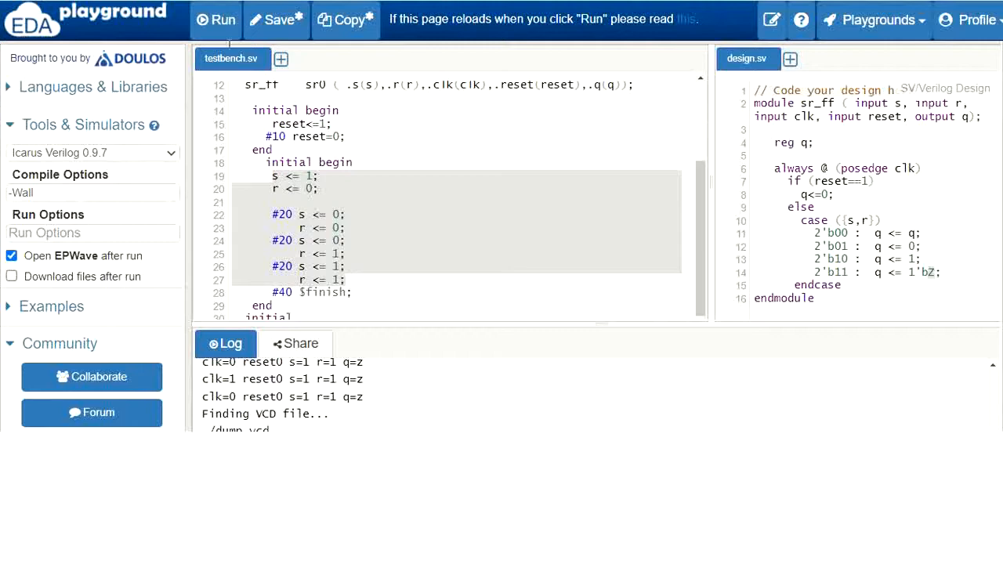
{"action": "left_click", "coordinate": [216, 19]}
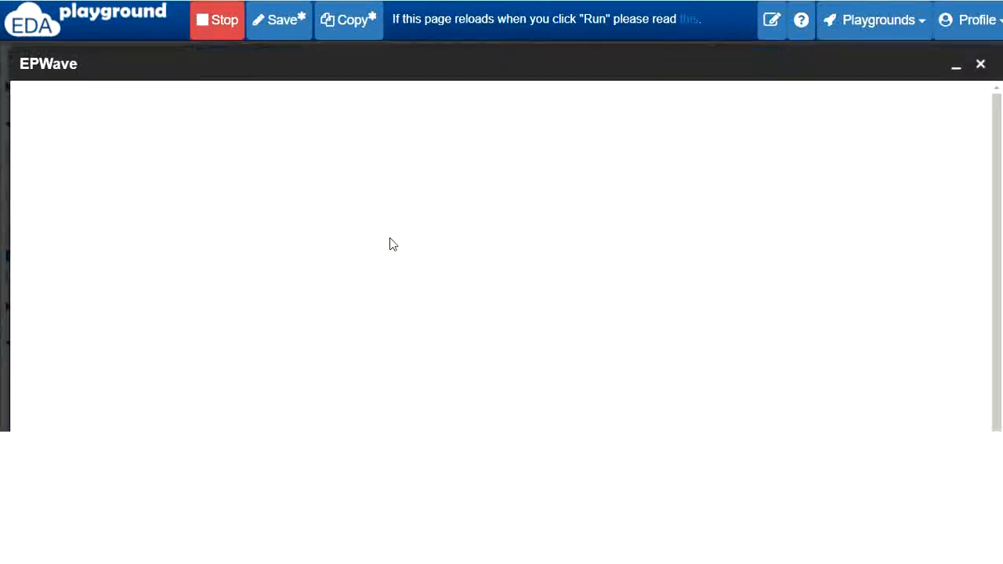
Place the EPWave time marker at about 6 s and 15 s to read clk, q, r, reset and s
{"action": "left_click", "coordinate": [223, 19]}
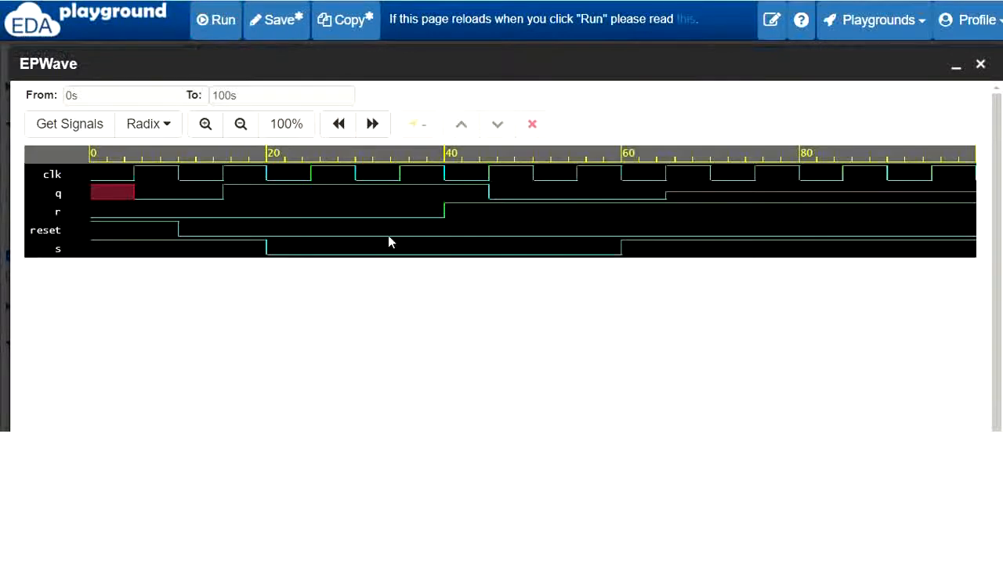
{"action": "mouse_move", "coordinate": [57, 175]}
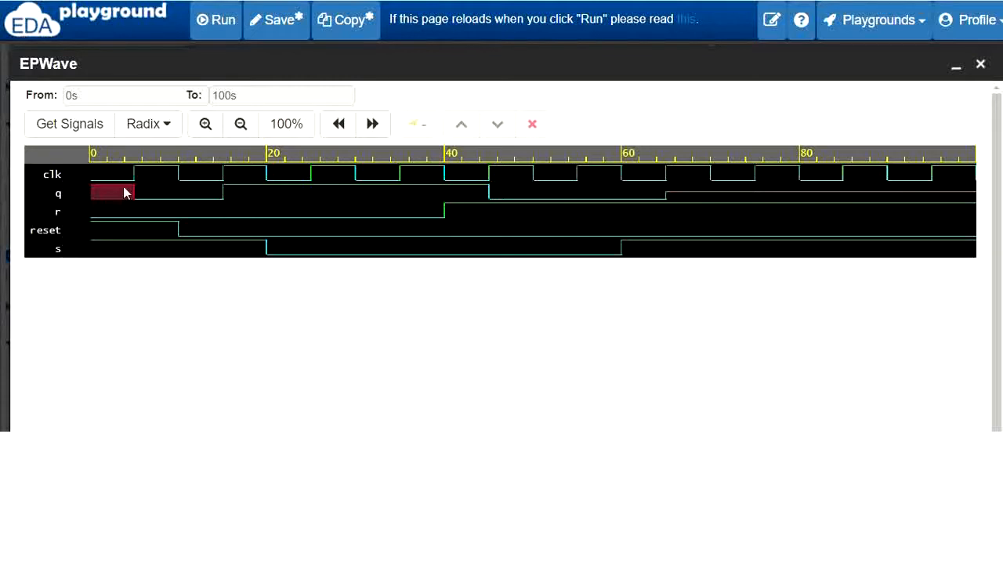
{"action": "mouse_move", "coordinate": [131, 237]}
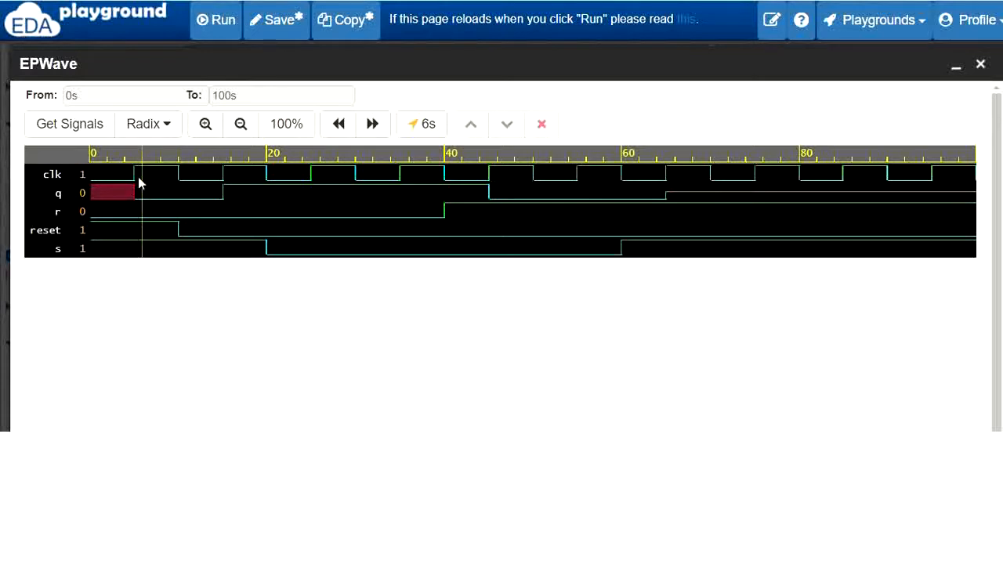
{"action": "mouse_move", "coordinate": [107, 229]}
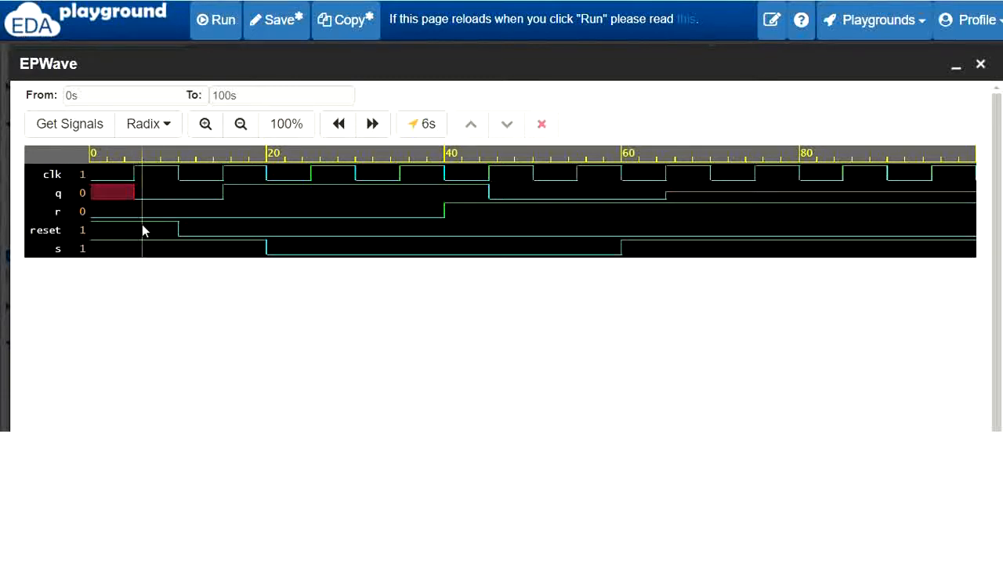
{"action": "mouse_move", "coordinate": [163, 204]}
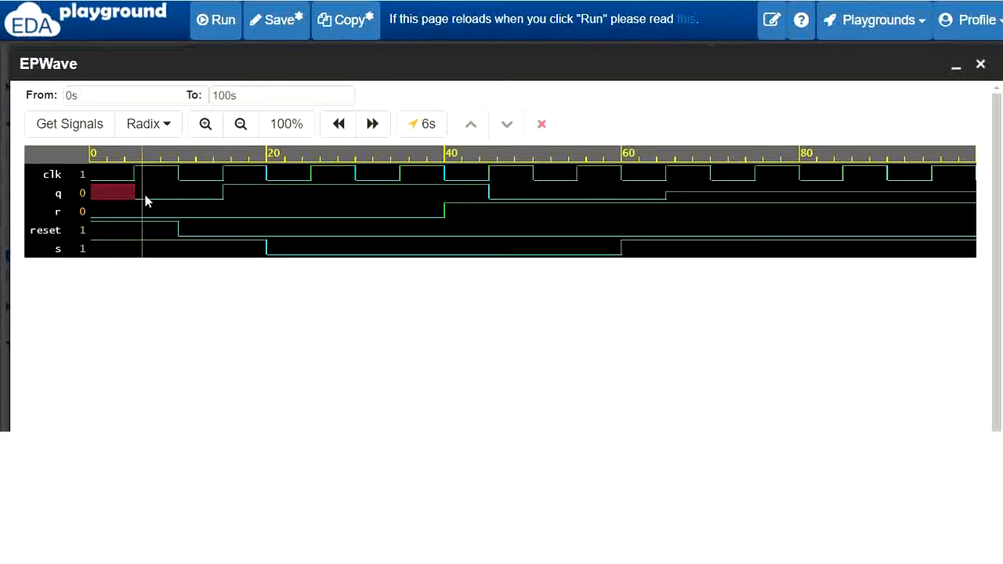
{"action": "mouse_move", "coordinate": [160, 227]}
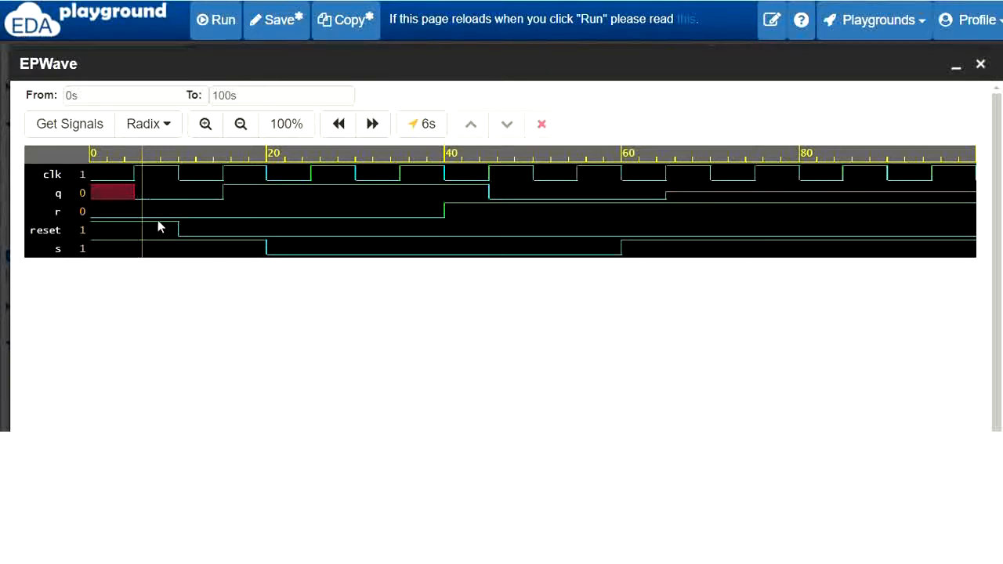
{"action": "left_click", "coordinate": [338, 123]}
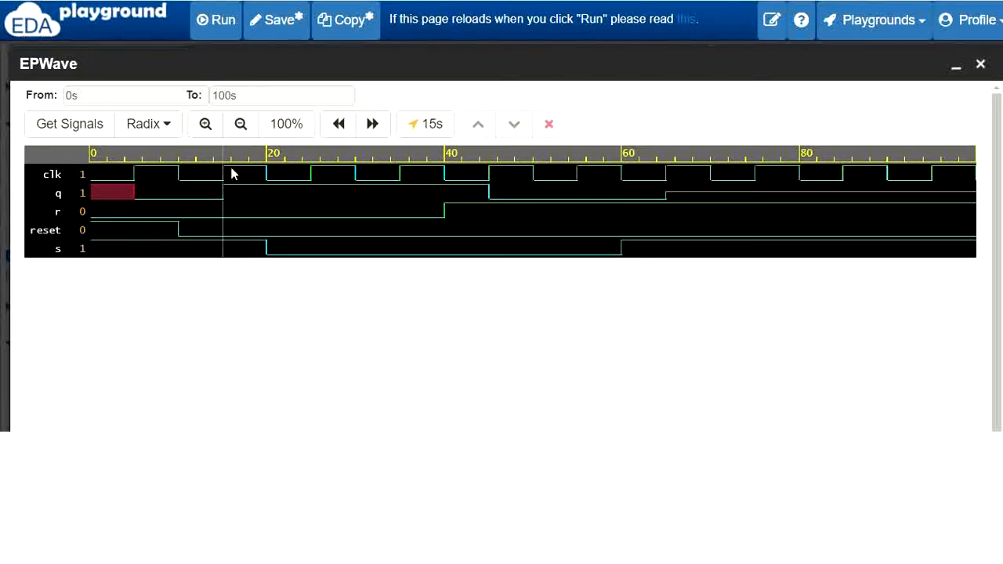
{"action": "mouse_move", "coordinate": [211, 235]}
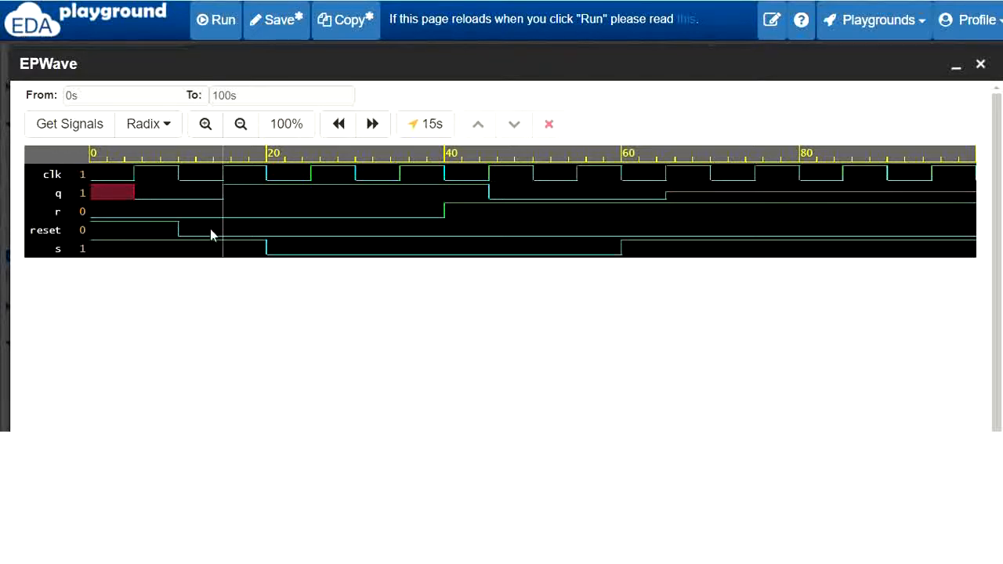
{"action": "mouse_move", "coordinate": [227, 223]}
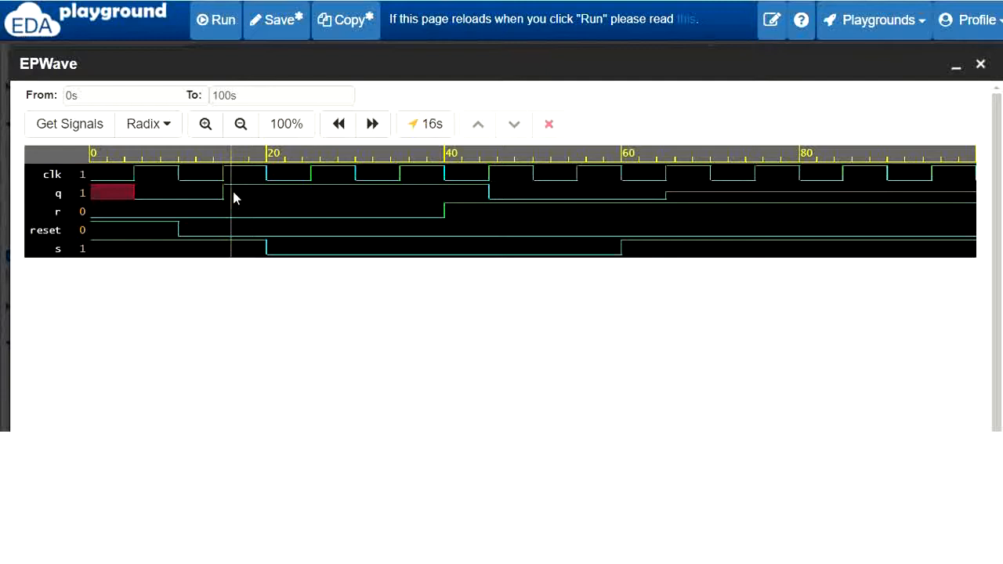
{"action": "mouse_move", "coordinate": [227, 191]}
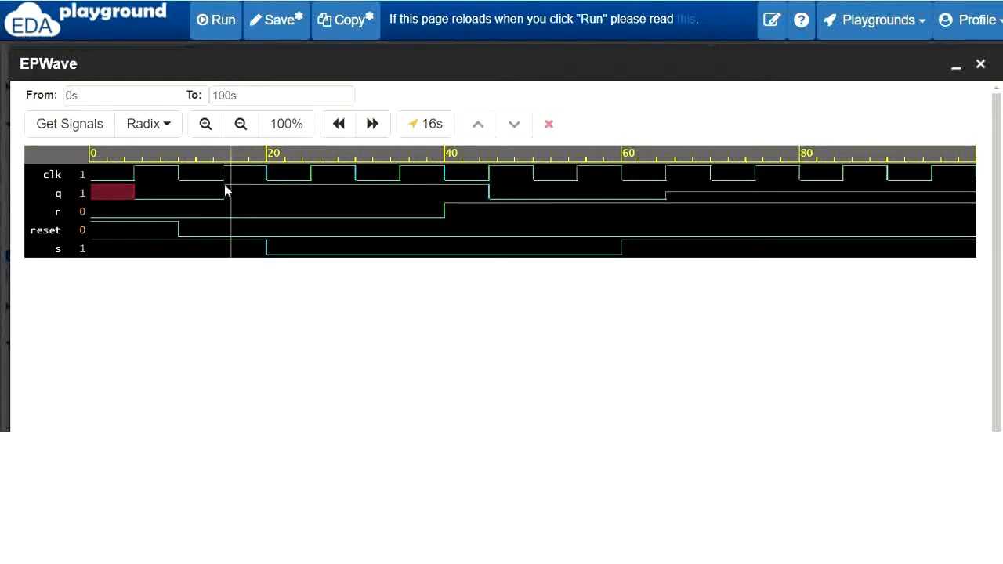
{"action": "mouse_move", "coordinate": [316, 172]}
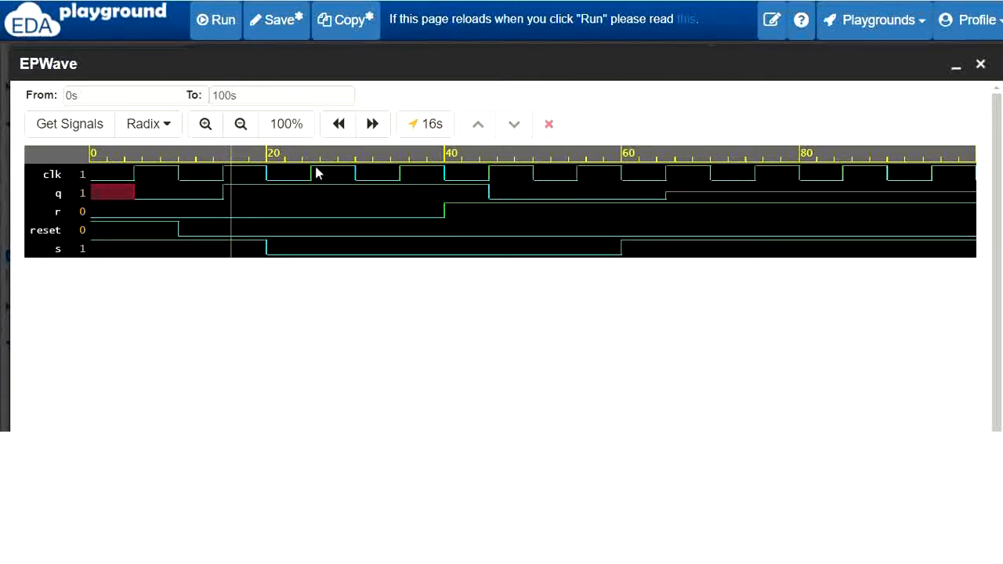
Read the signal values at about 21 s, 26 s and 46 s, where q falls to 0 after r goes high
{"action": "left_click", "coordinate": [274, 162]}
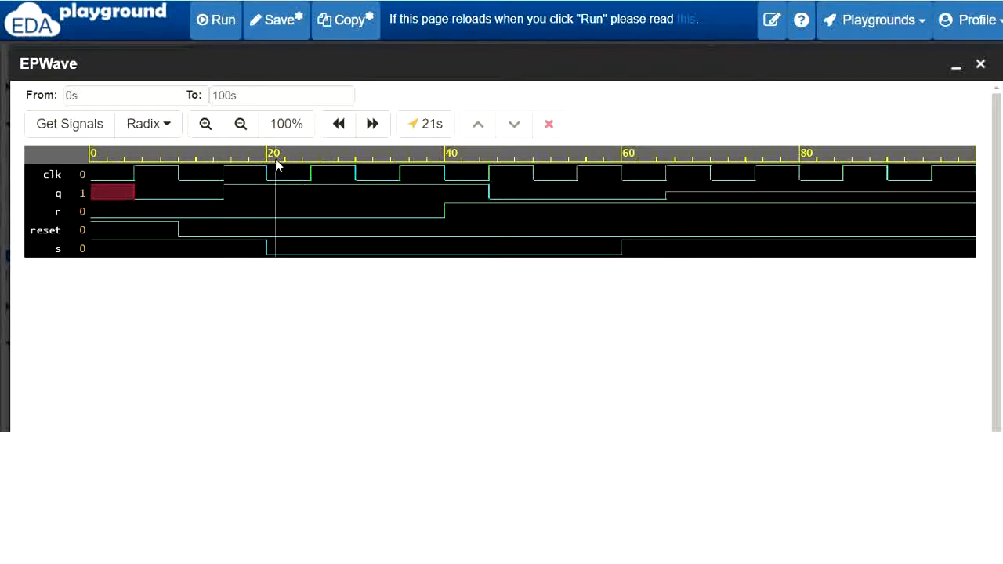
{"action": "mouse_move", "coordinate": [276, 247]}
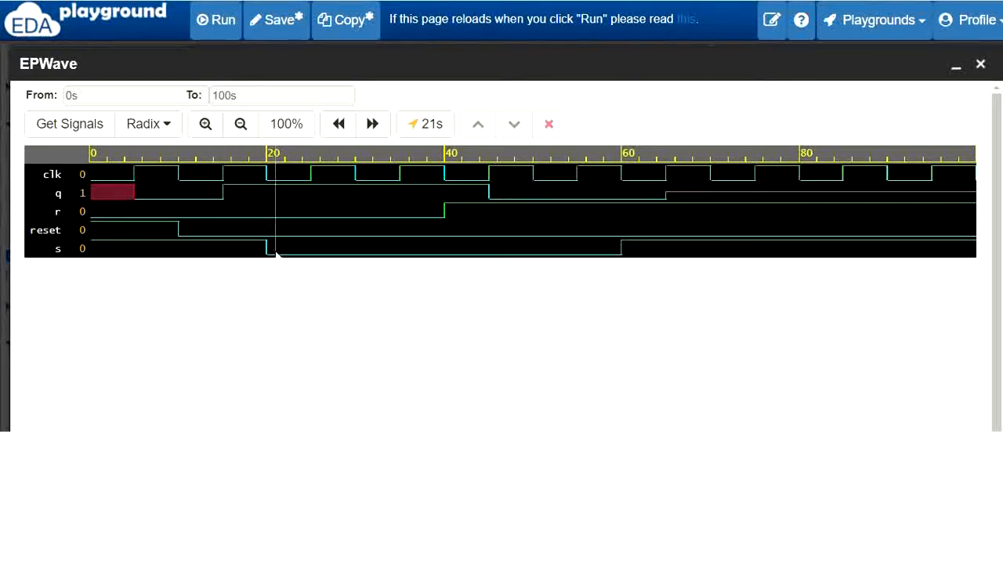
{"action": "mouse_move", "coordinate": [285, 201]}
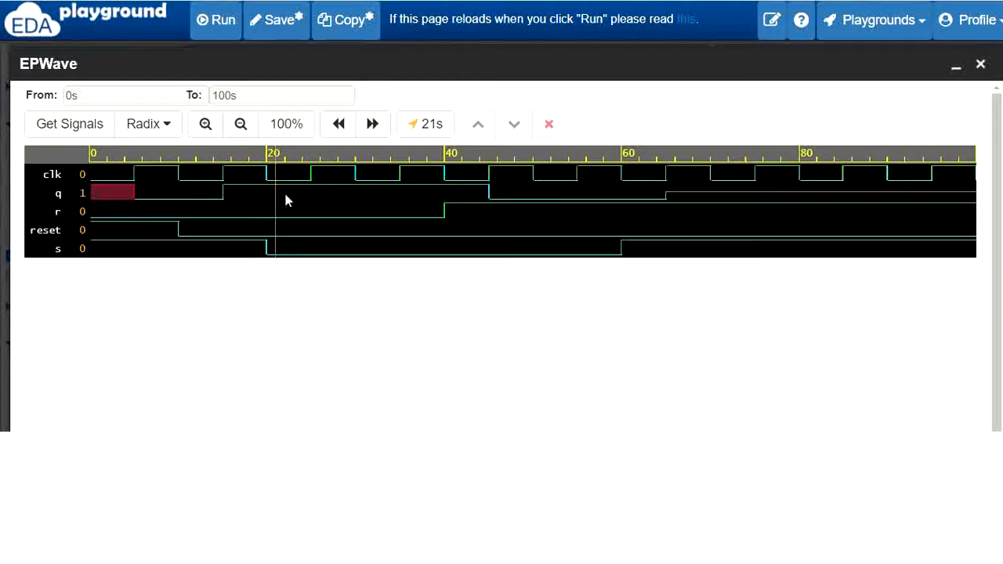
{"action": "mouse_move", "coordinate": [278, 185]}
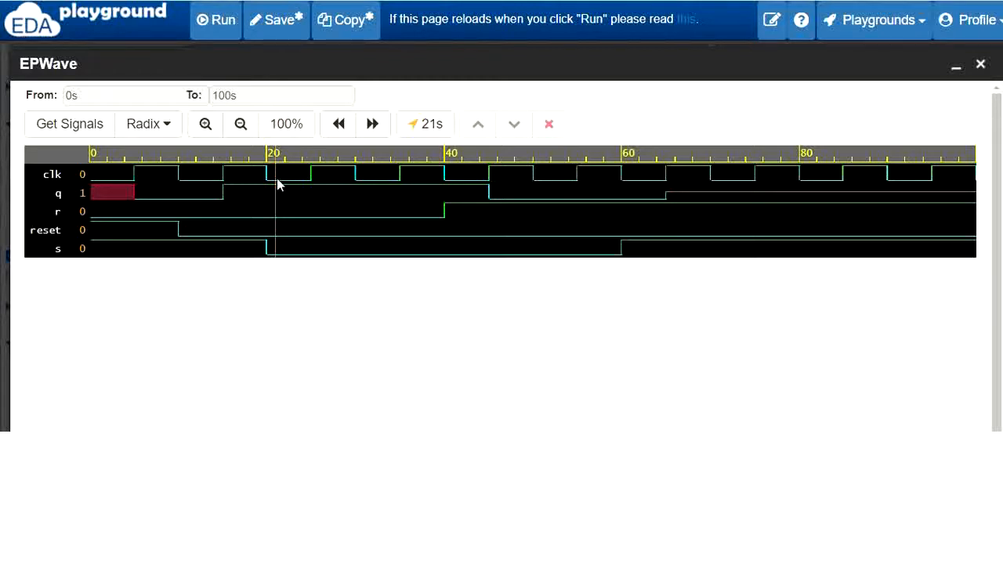
{"action": "mouse_move", "coordinate": [320, 165]}
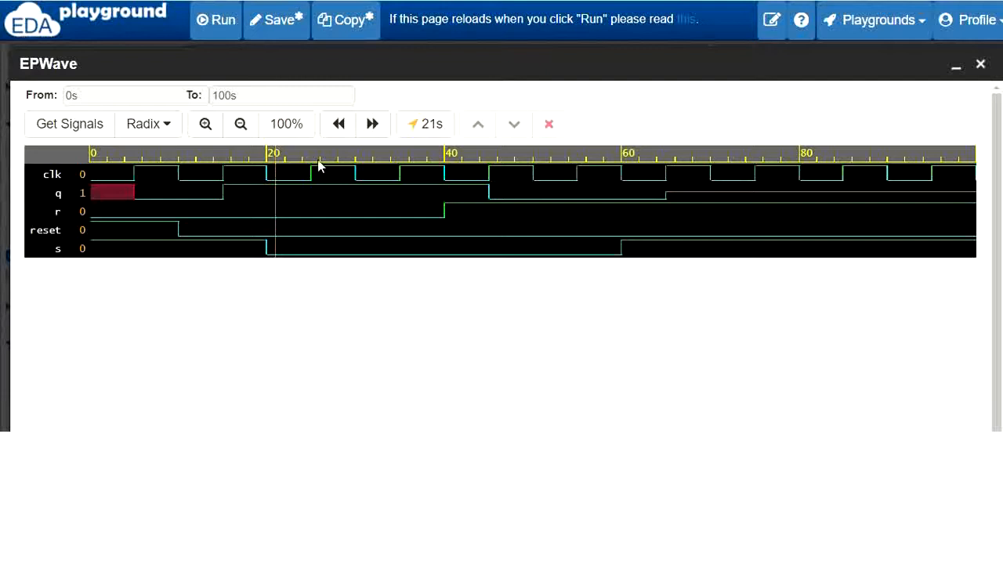
{"action": "left_click", "coordinate": [320, 165]}
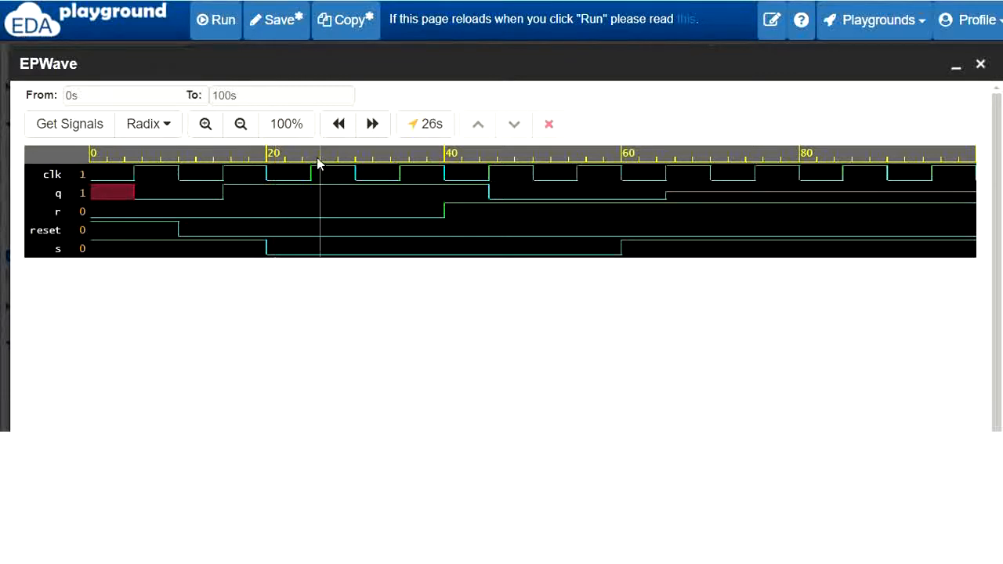
{"action": "mouse_move", "coordinate": [323, 254]}
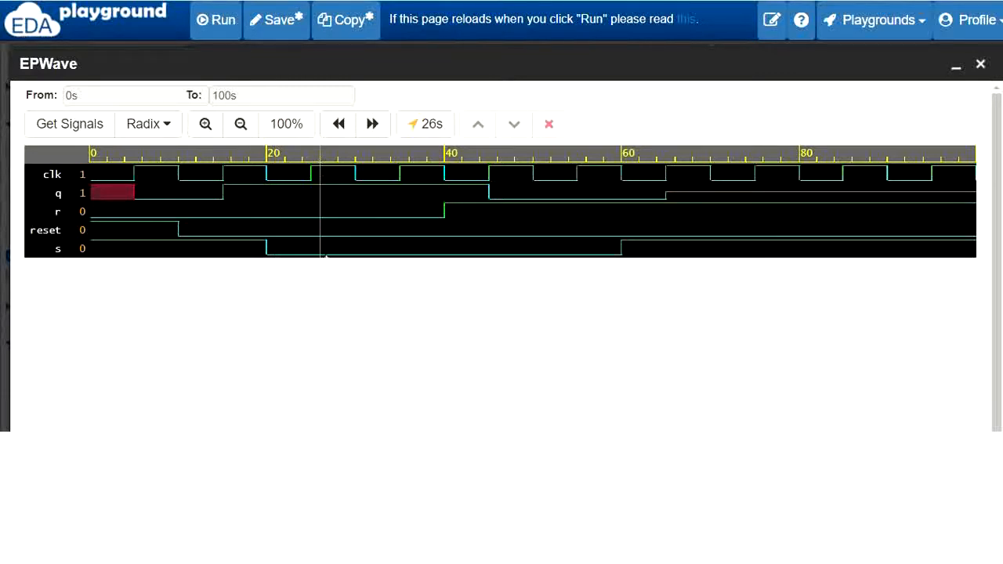
{"action": "mouse_move", "coordinate": [316, 198]}
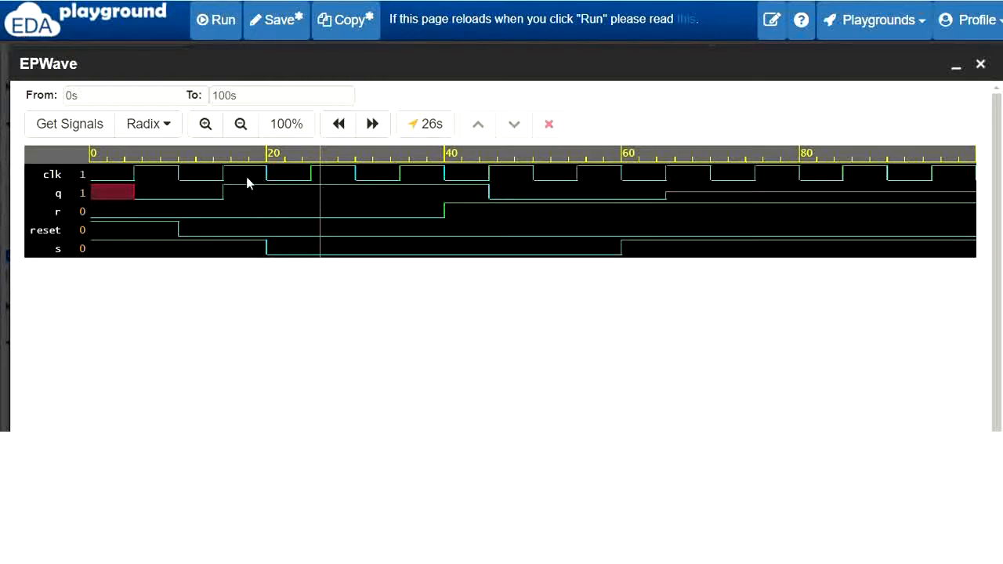
{"action": "mouse_move", "coordinate": [320, 194]}
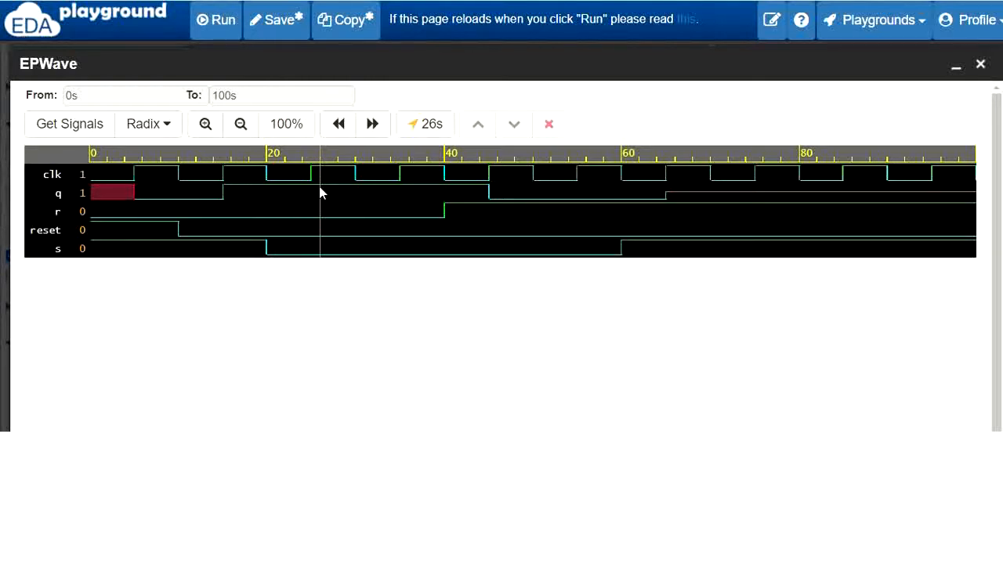
{"action": "mouse_move", "coordinate": [320, 250]}
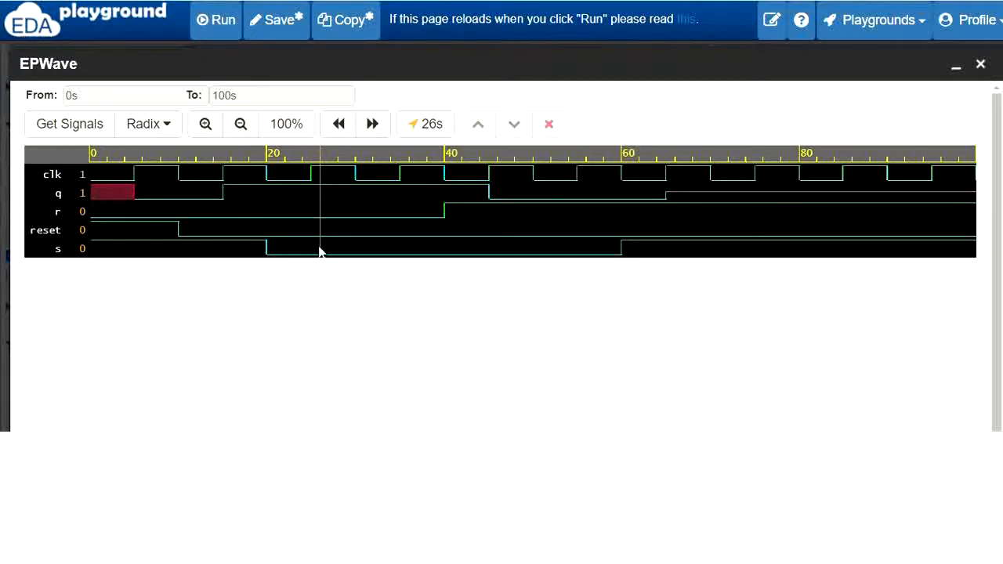
{"action": "mouse_move", "coordinate": [326, 191]}
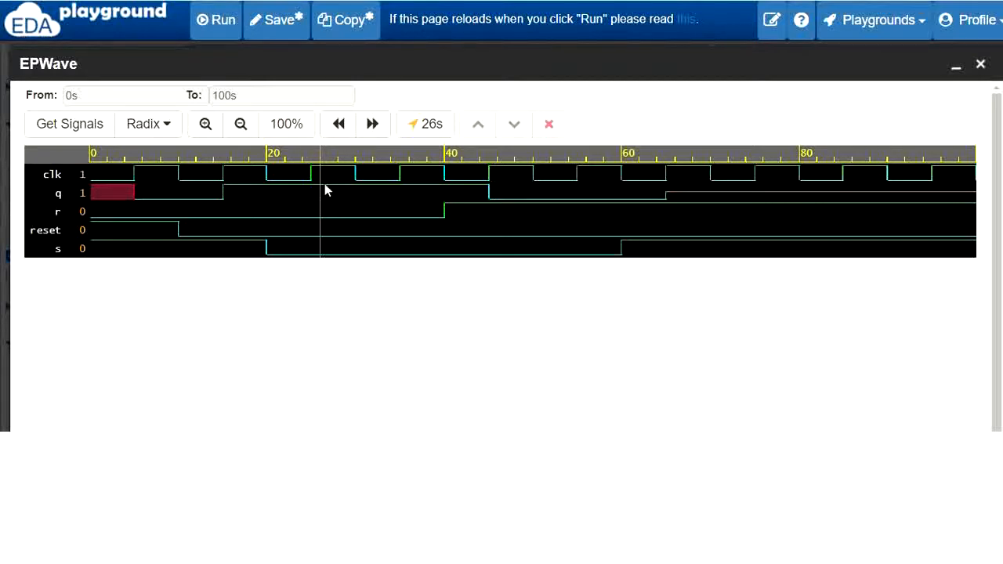
{"action": "mouse_move", "coordinate": [320, 194]}
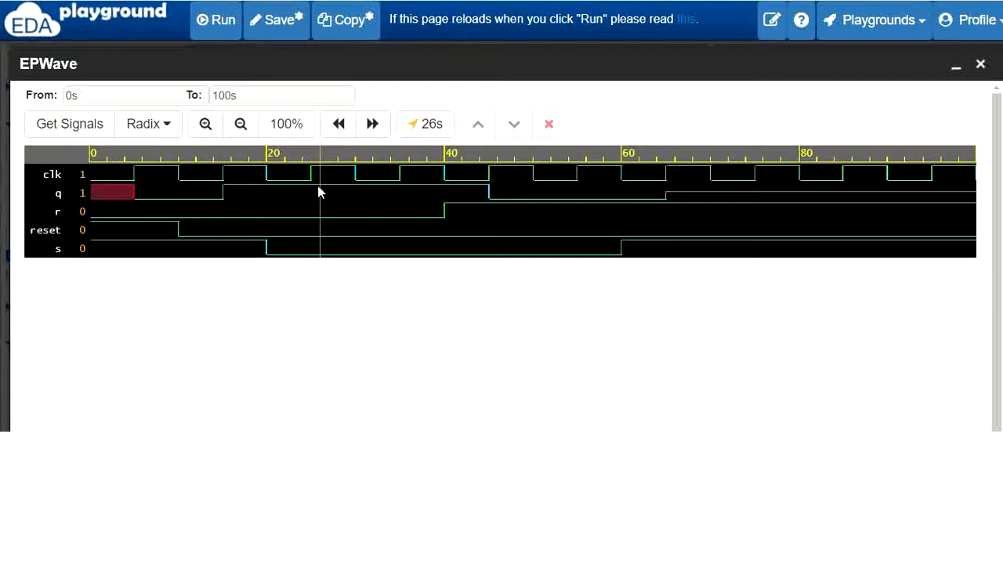
{"action": "mouse_move", "coordinate": [296, 192]}
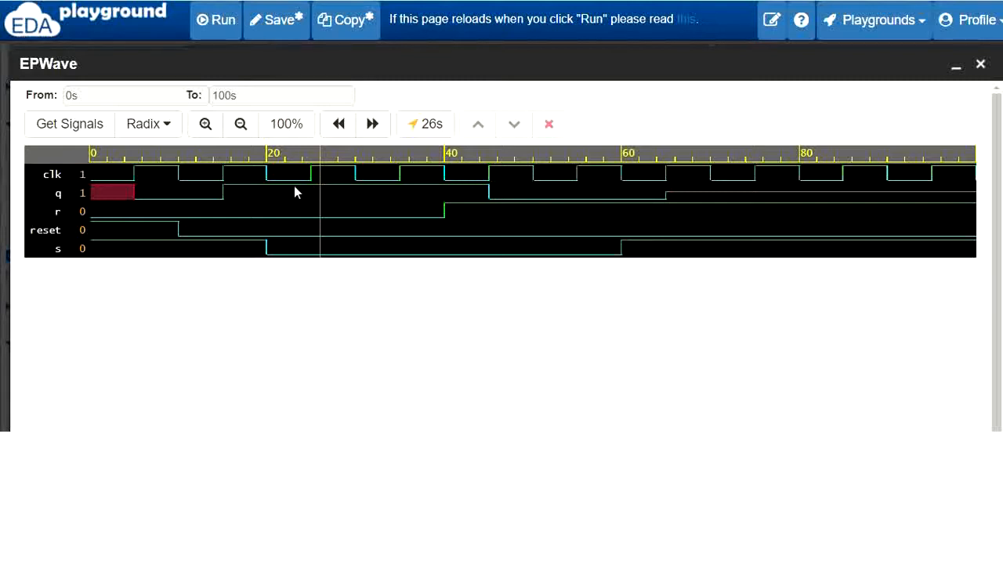
{"action": "mouse_move", "coordinate": [323, 194]}
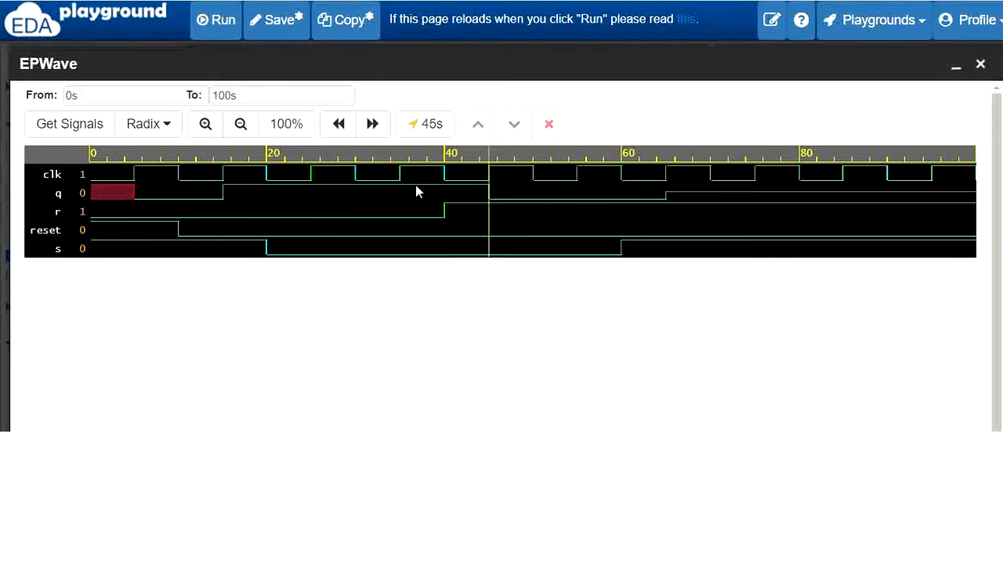
{"action": "left_click", "coordinate": [407, 172]}
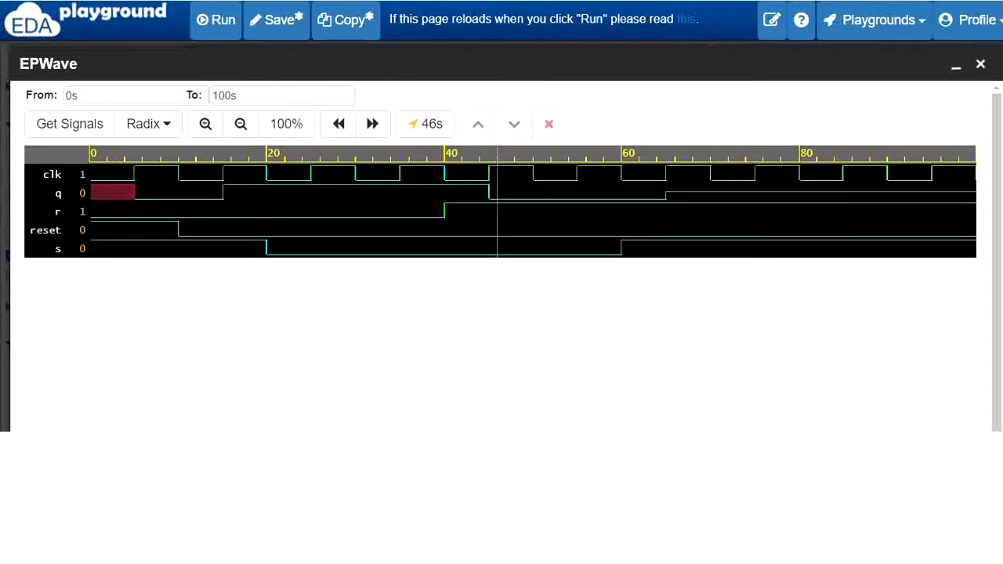
{"action": "mouse_move", "coordinate": [508, 237]}
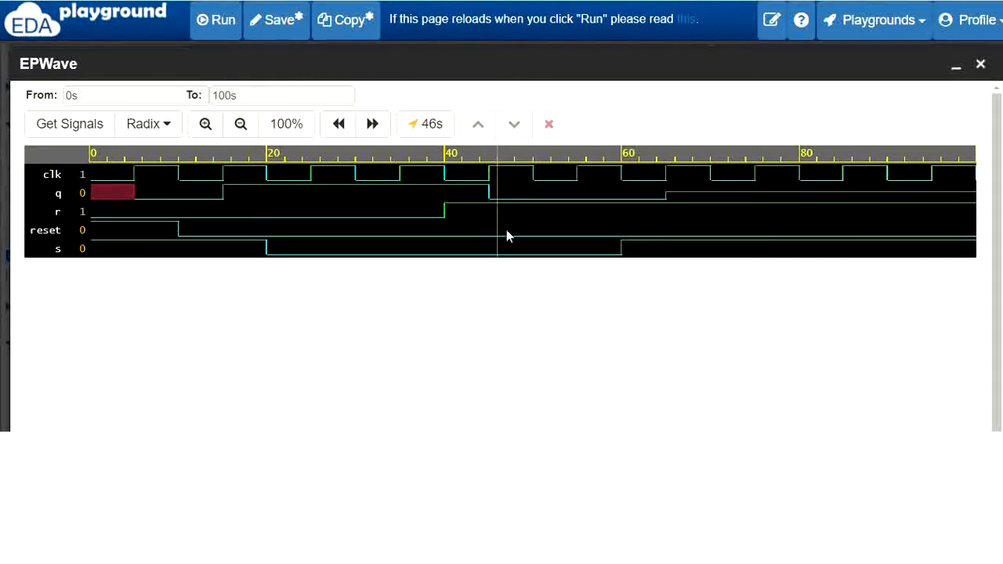
{"action": "mouse_move", "coordinate": [502, 204]}
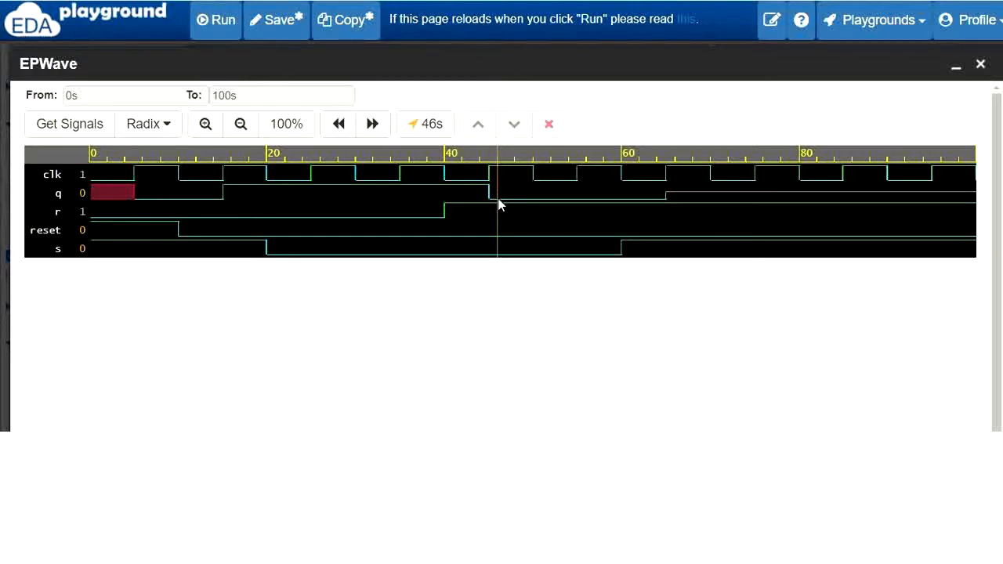
{"action": "mouse_move", "coordinate": [675, 166]}
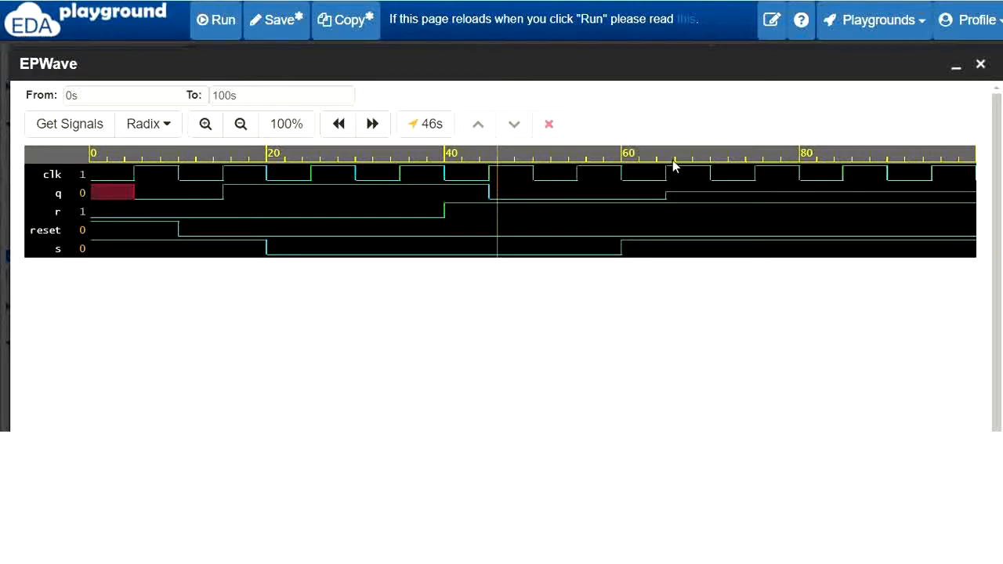
Compare the signal values at 66 s, at 0 s where reset is 1, and at 68 s where q reads Z
{"action": "left_click", "coordinate": [672, 164]}
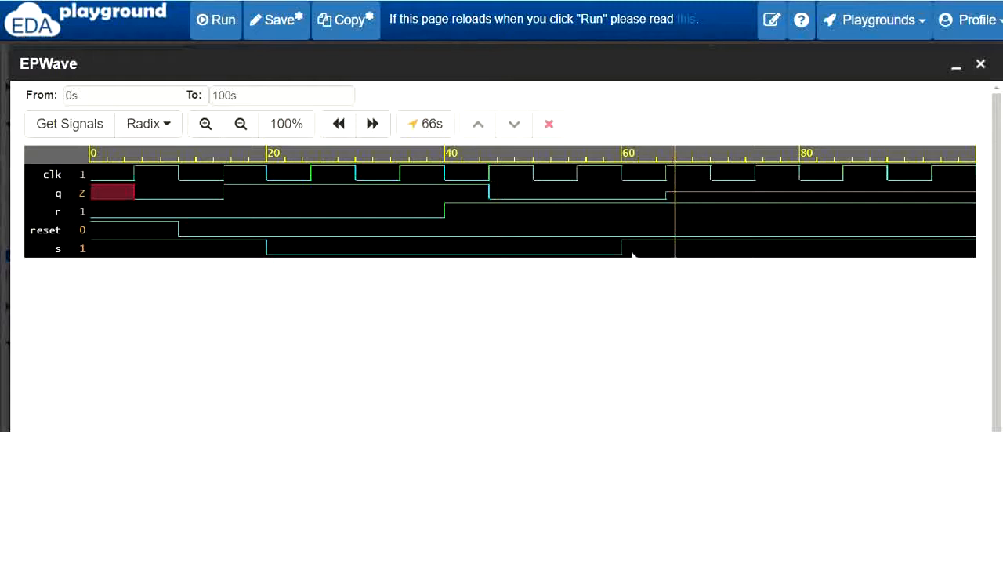
{"action": "mouse_move", "coordinate": [645, 223]}
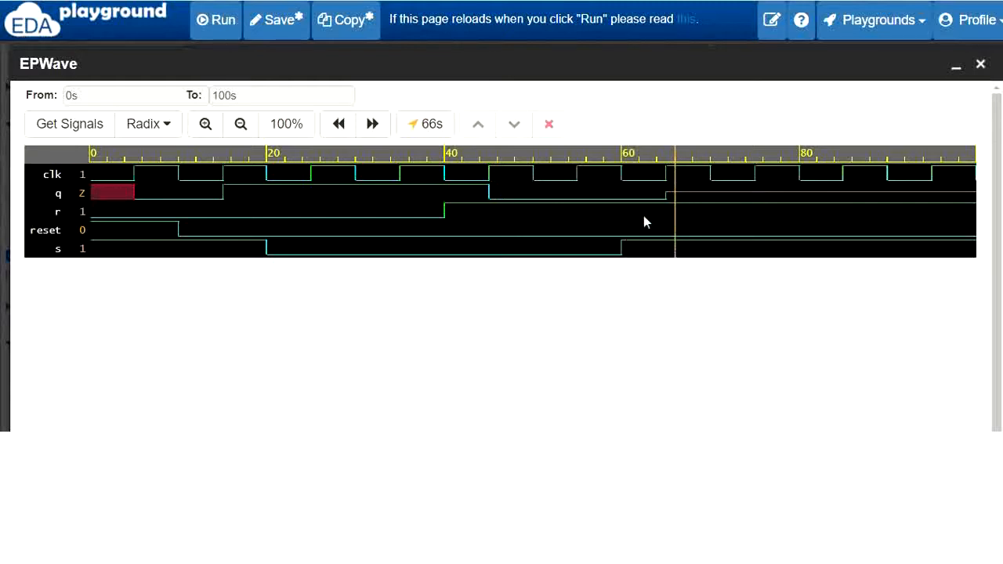
{"action": "mouse_move", "coordinate": [681, 210]}
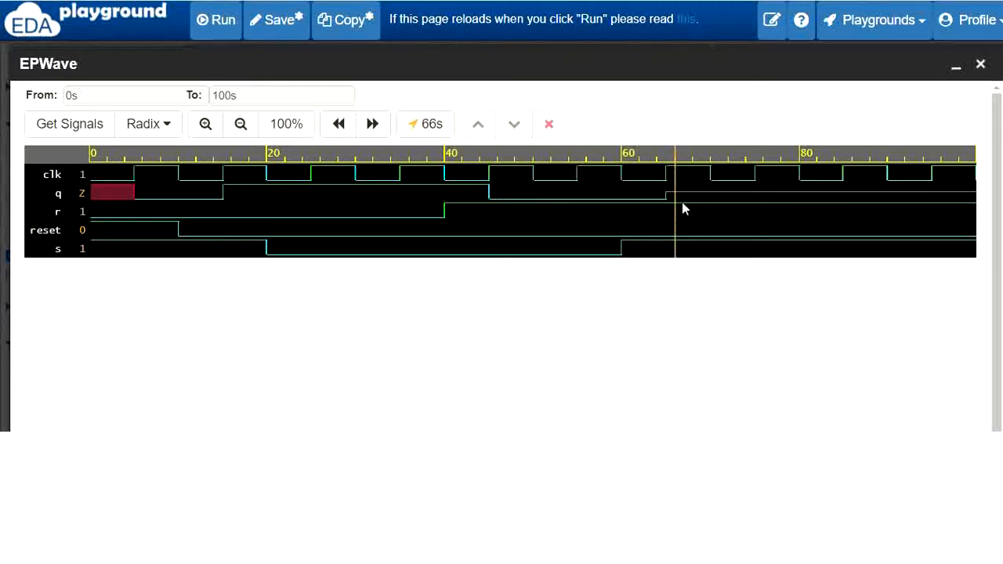
{"action": "mouse_move", "coordinate": [677, 197]}
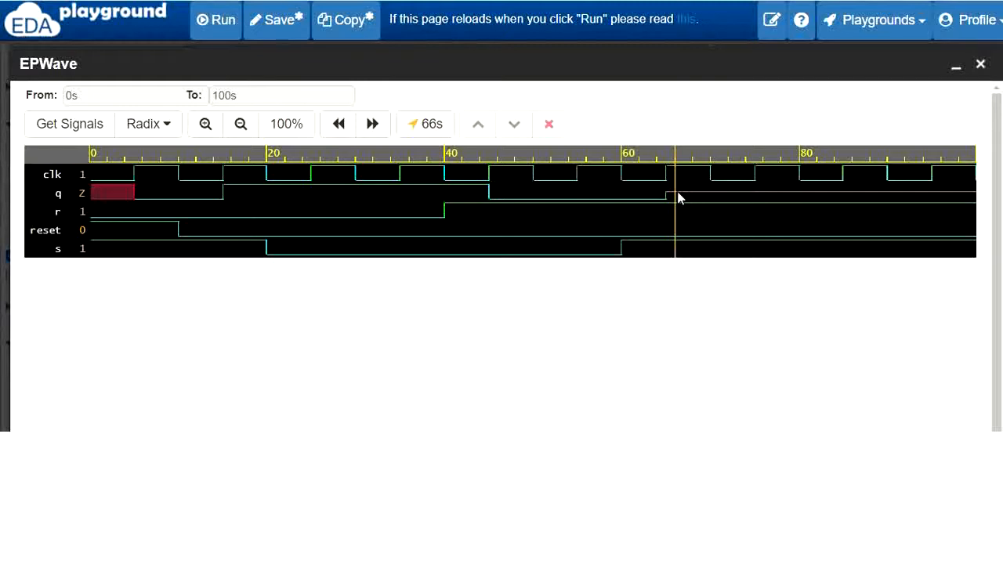
{"action": "mouse_move", "coordinate": [79, 200]}
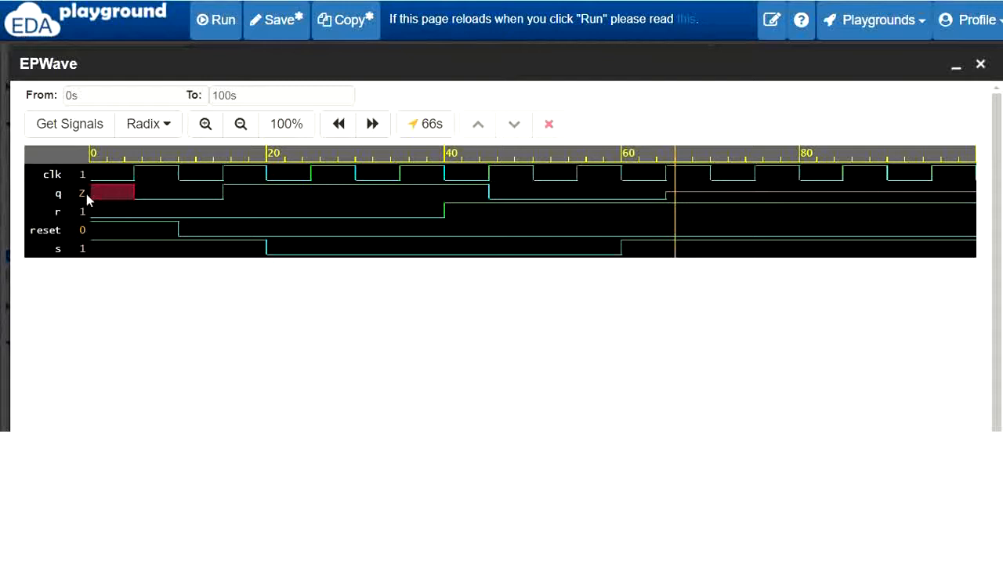
{"action": "left_click", "coordinate": [339, 123]}
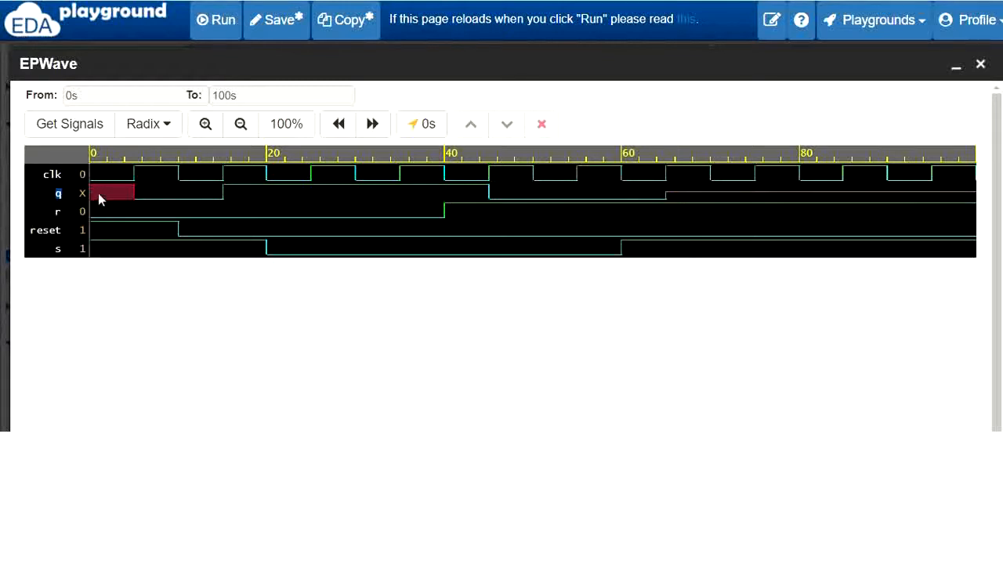
{"action": "mouse_move", "coordinate": [691, 165]}
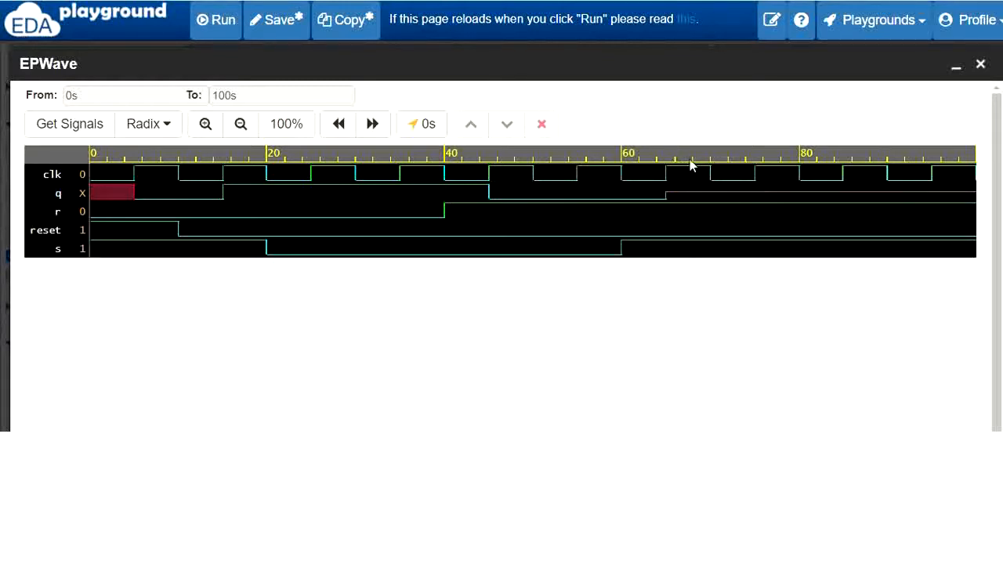
{"action": "left_click", "coordinate": [693, 164]}
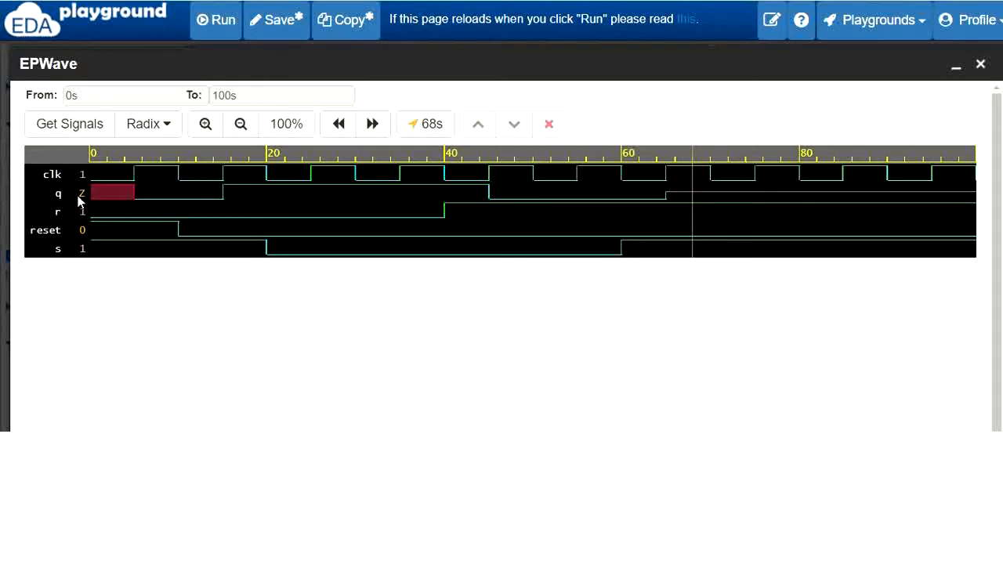